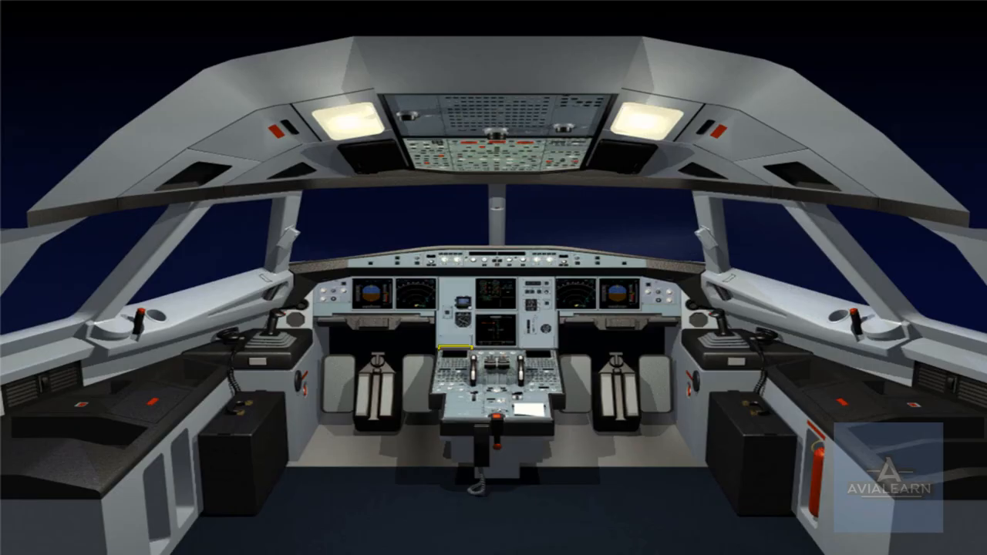
Press the RMP NAV key to engage backup NAV tuning beside the MCDU RADIO NAV page
click(455, 374)
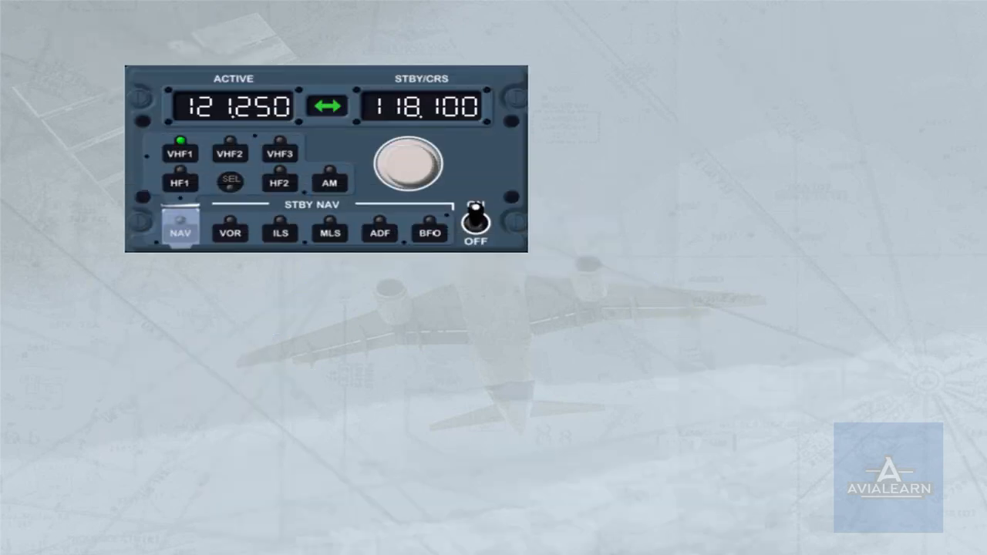
click(180, 233)
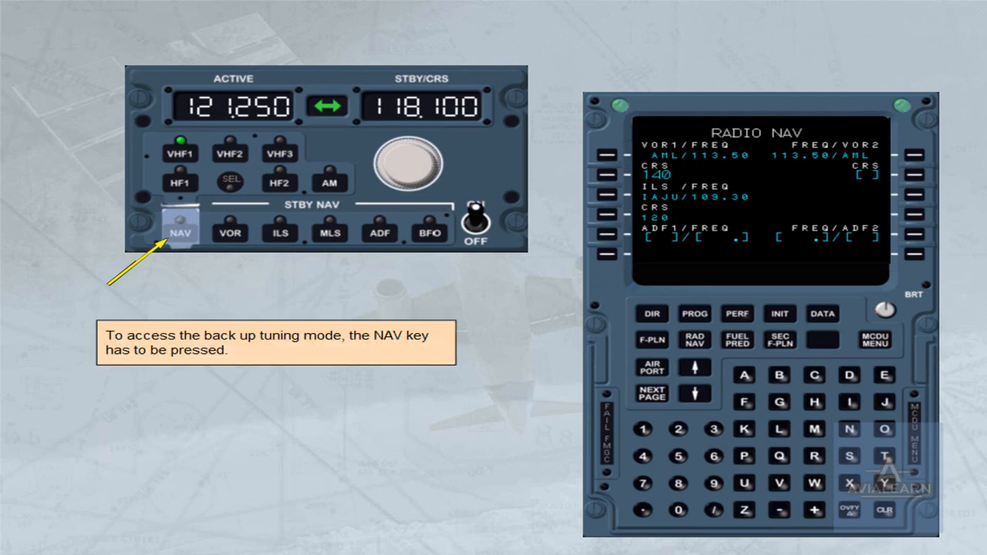
click(181, 232)
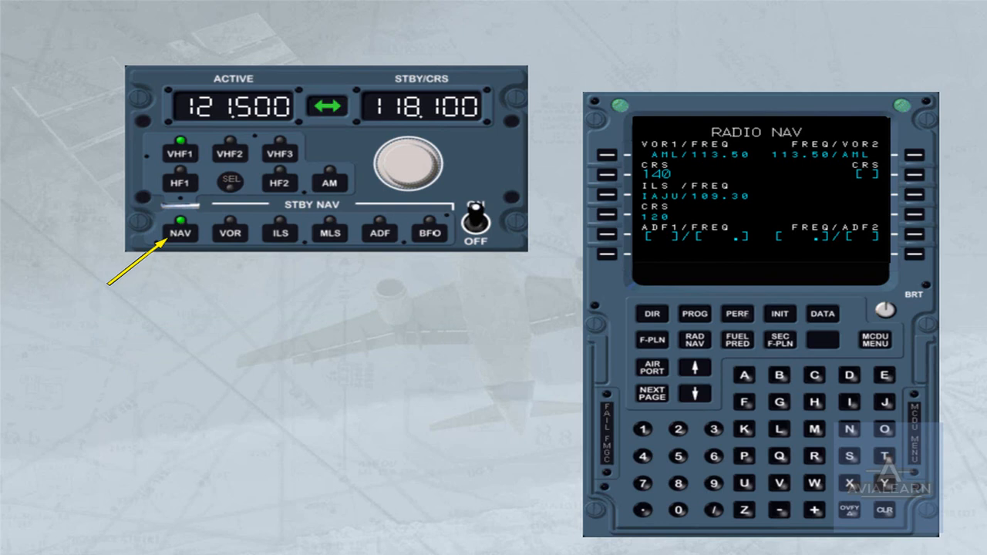